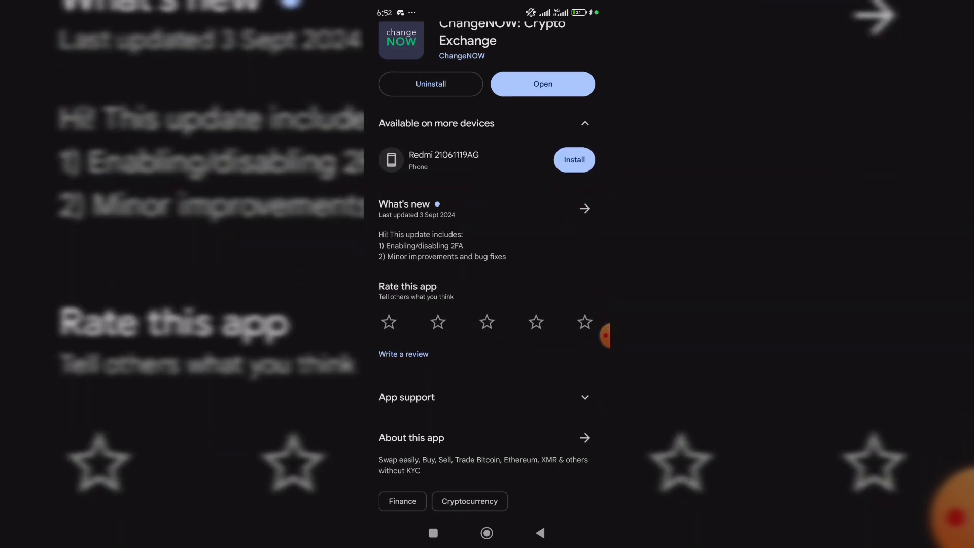
- Launch the ChangeNOW app from its Play Store page
scroll("down", 3)
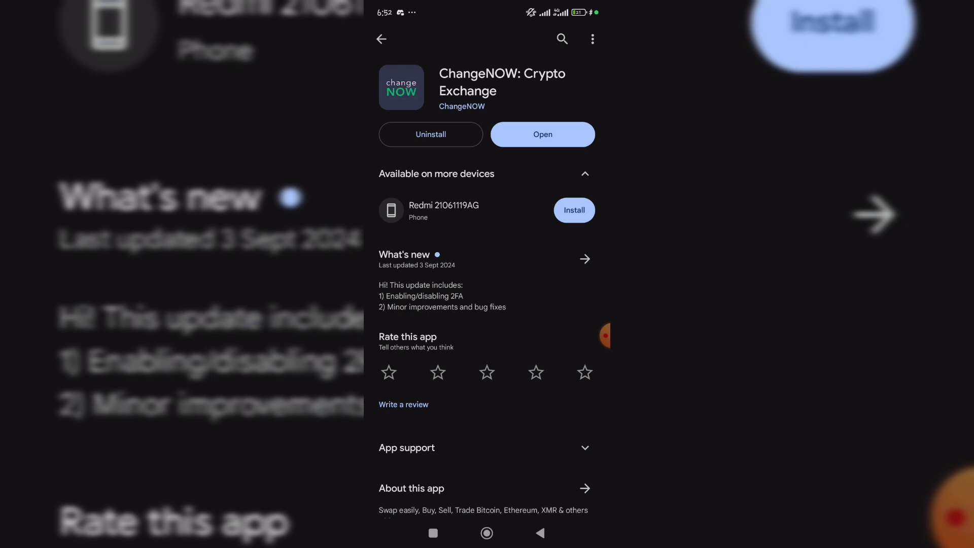
left_click(542, 134)
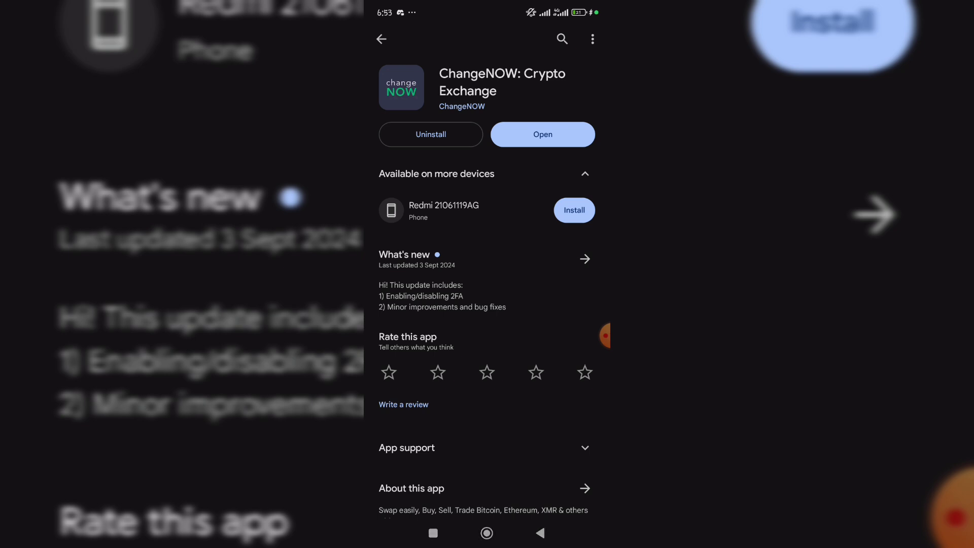
left_click(541, 134)
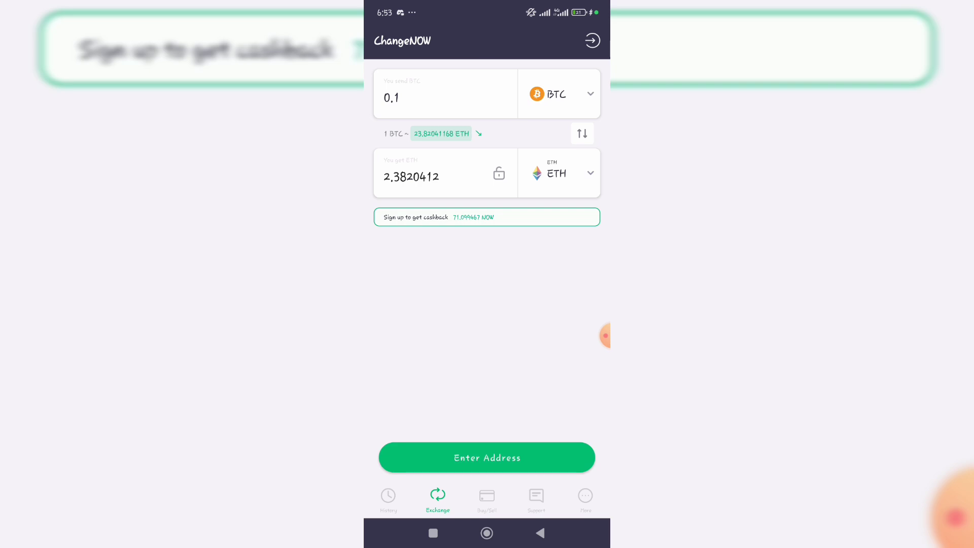
- Review My Transactions in History, then return to the BTC-to-ETH exchange form
left_click(388, 497)
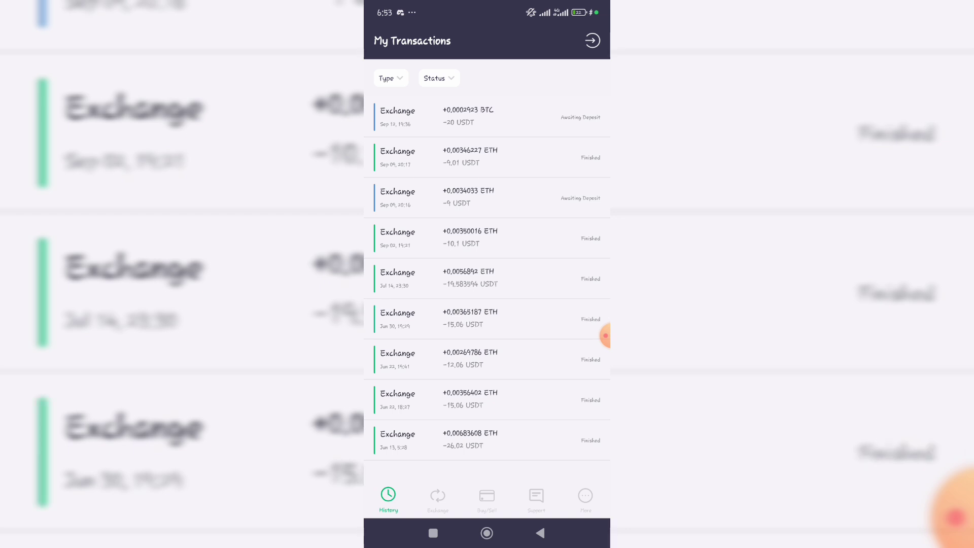
left_click(486, 156)
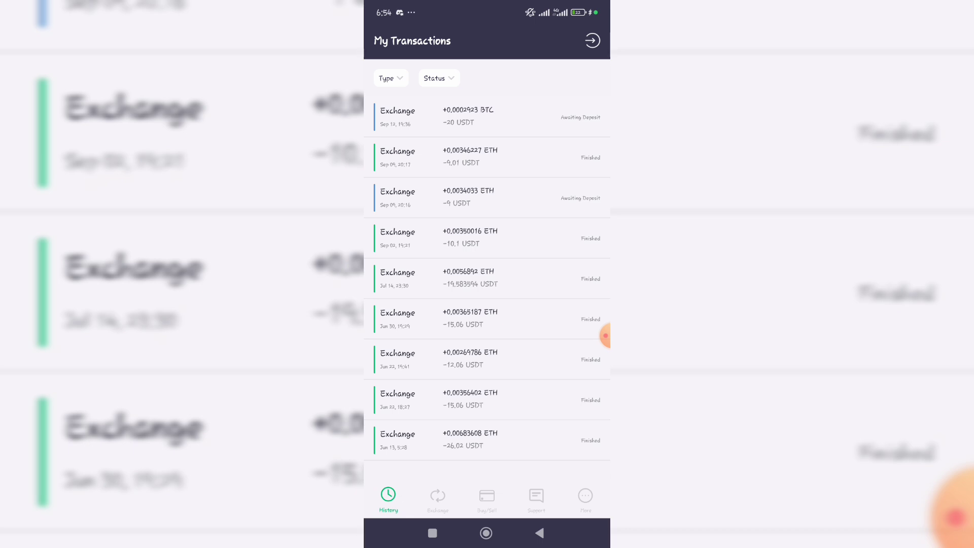
left_click(487, 157)
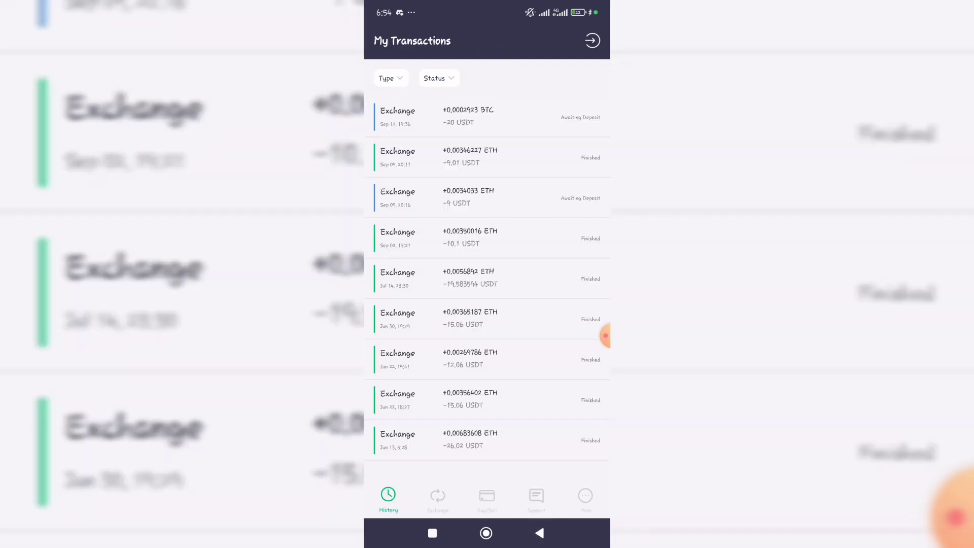
left_click(437, 497)
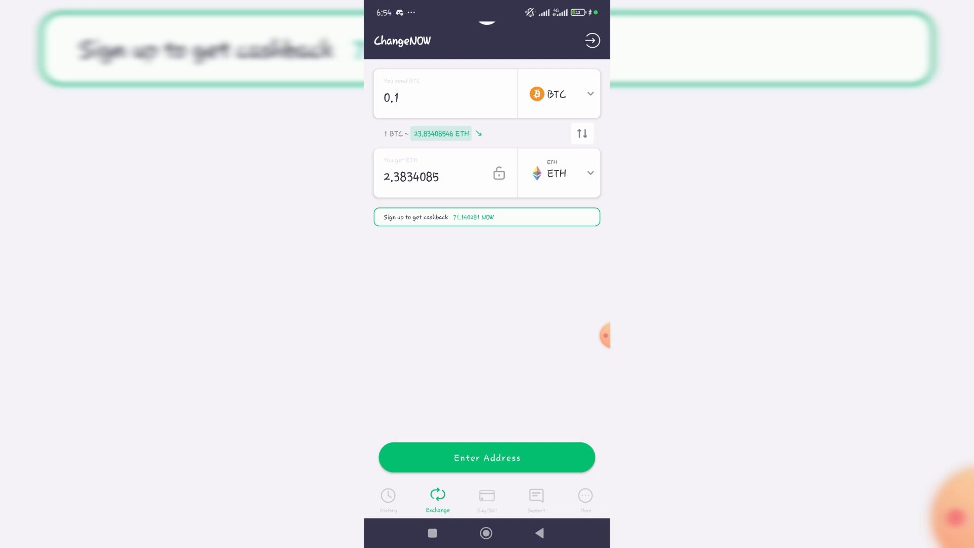
- Choose USDT on BSC (BUSD-T BSC) as the 'You send' currency
left_click(558, 94)
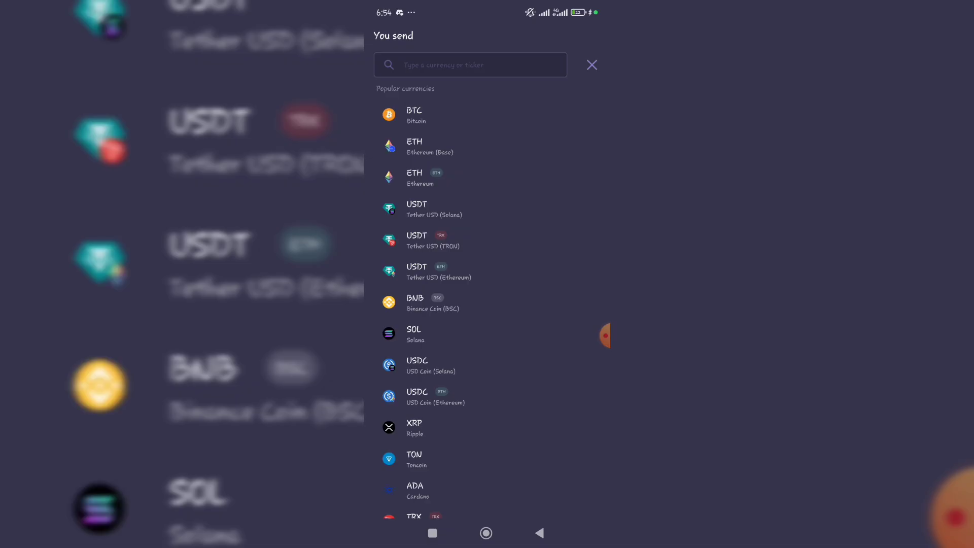
scroll("down", 3)
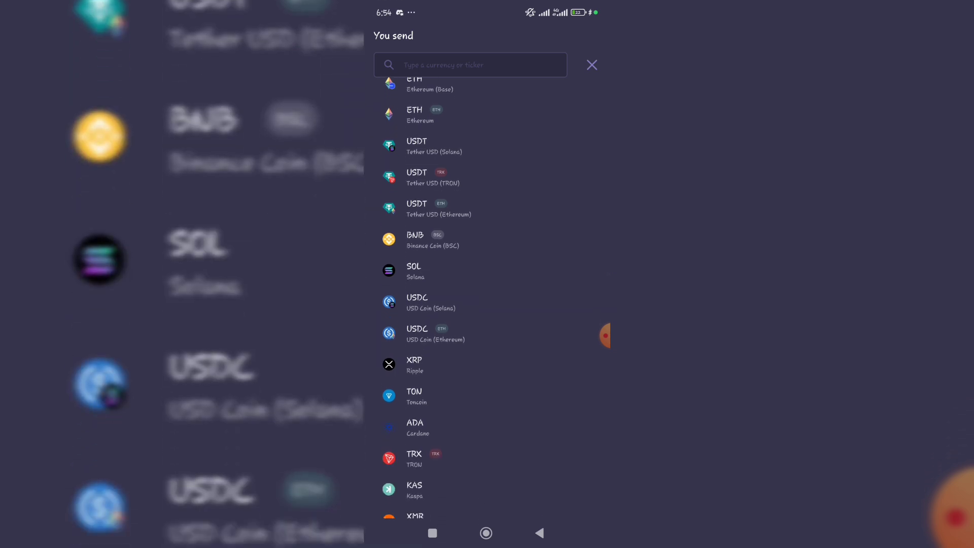
scroll("down", 3)
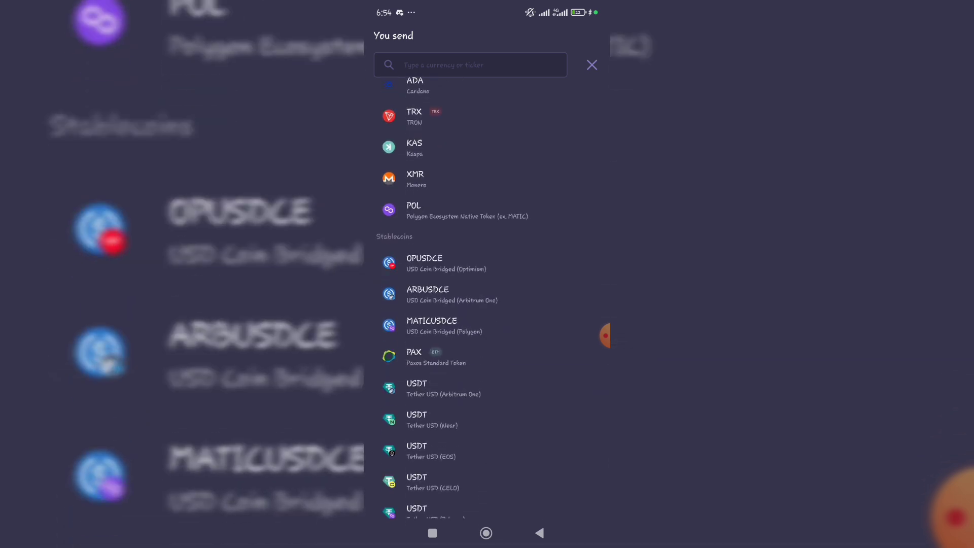
scroll("down", 3)
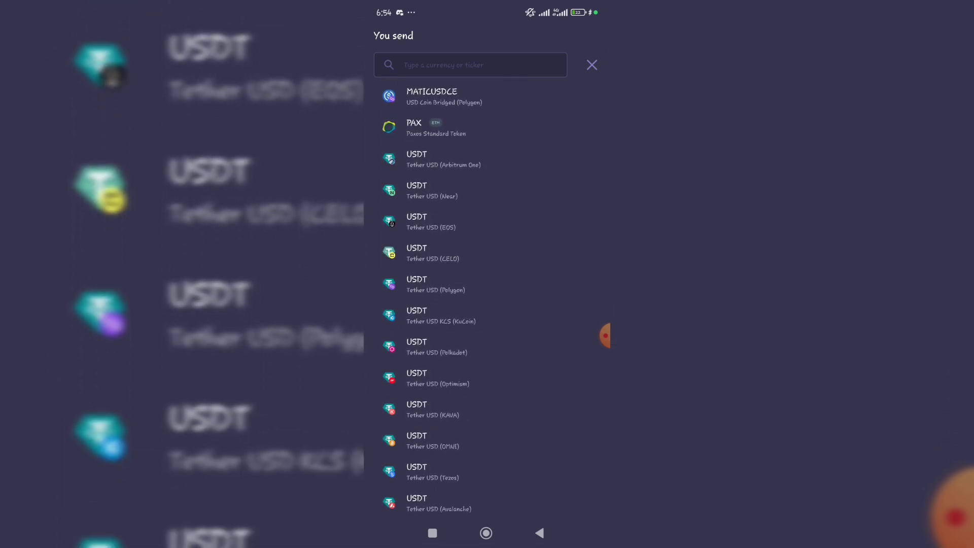
scroll("down", 3)
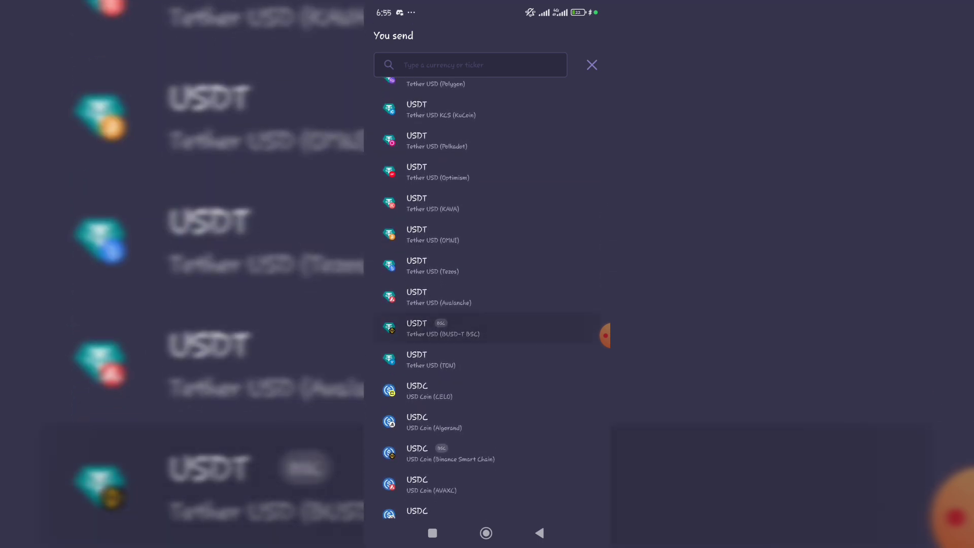
left_click(442, 328)
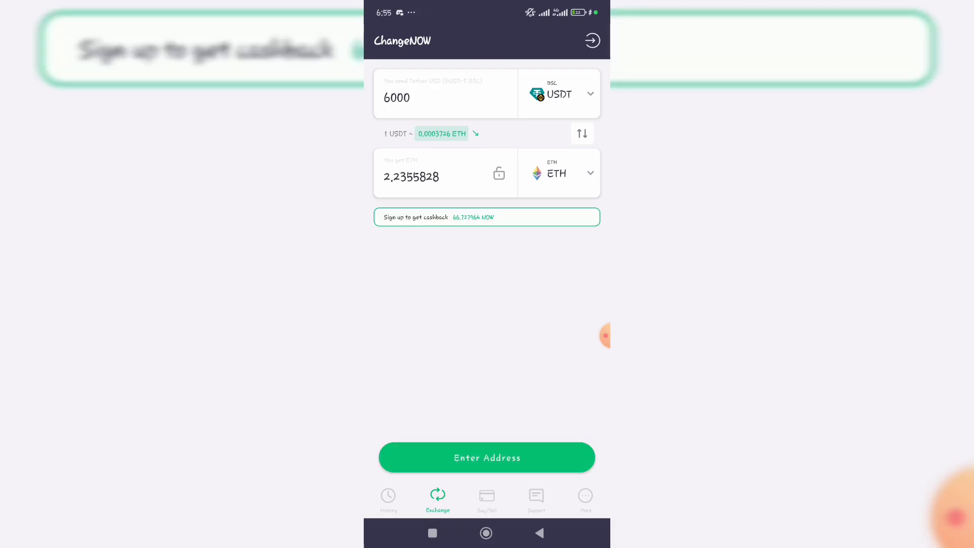
- Enter a send amount of 10 USDT, quoting about 0.002697 ETH
left_click(445, 97)
type("1")
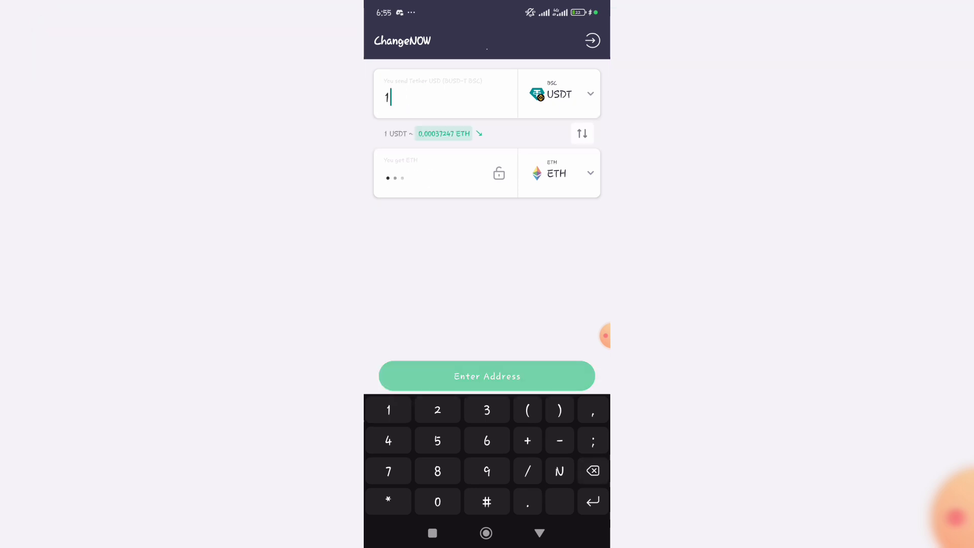
left_click(436, 501)
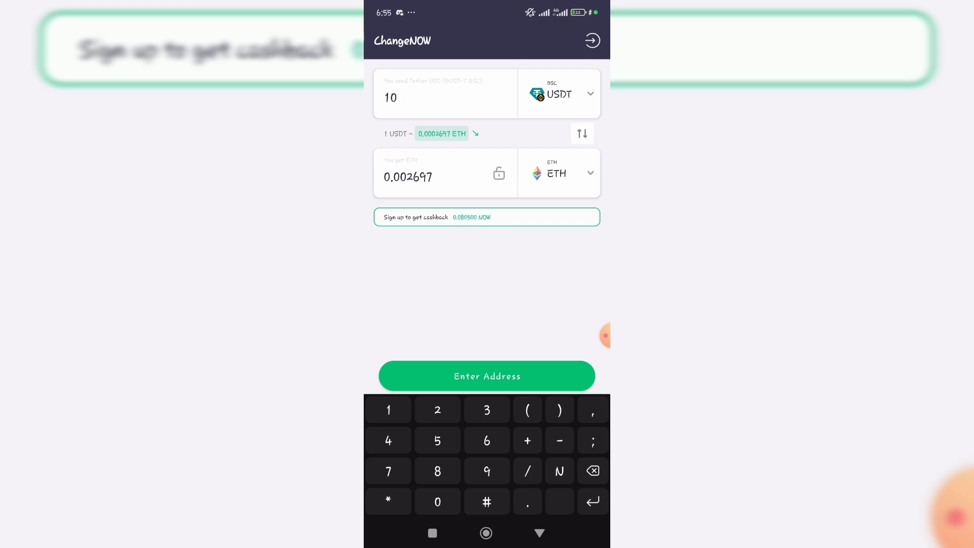
- Search 'to' in the 'You get' list to select TON as the receive currency
left_click(558, 173)
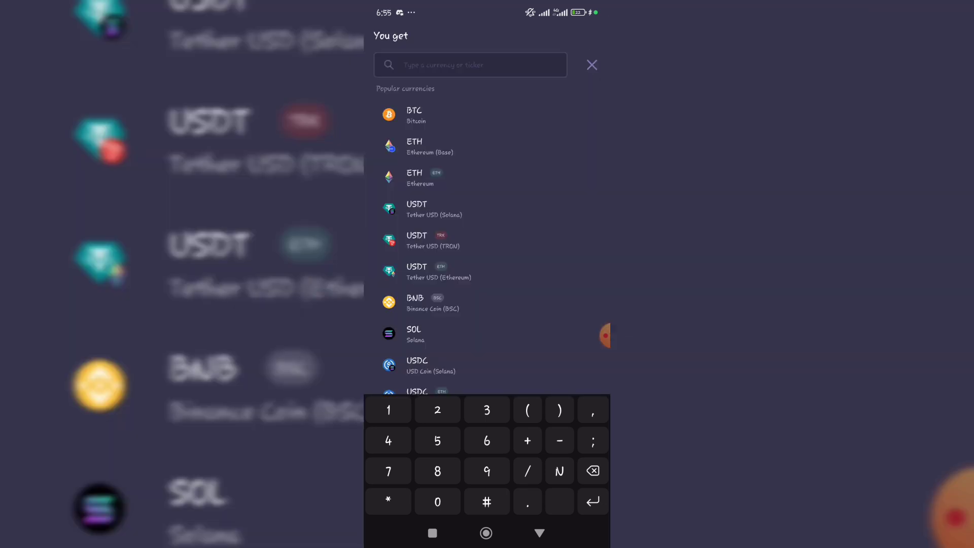
type("to")
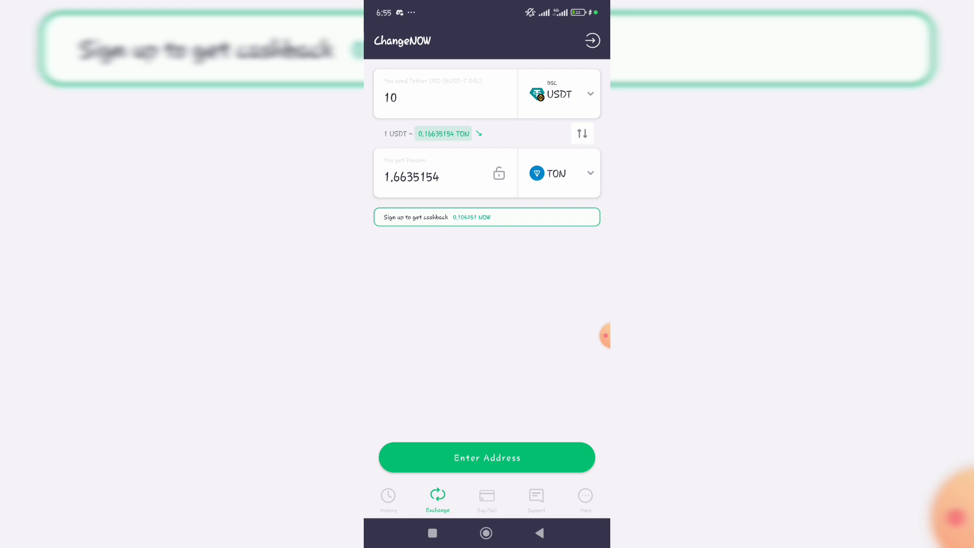
left_click(486, 457)
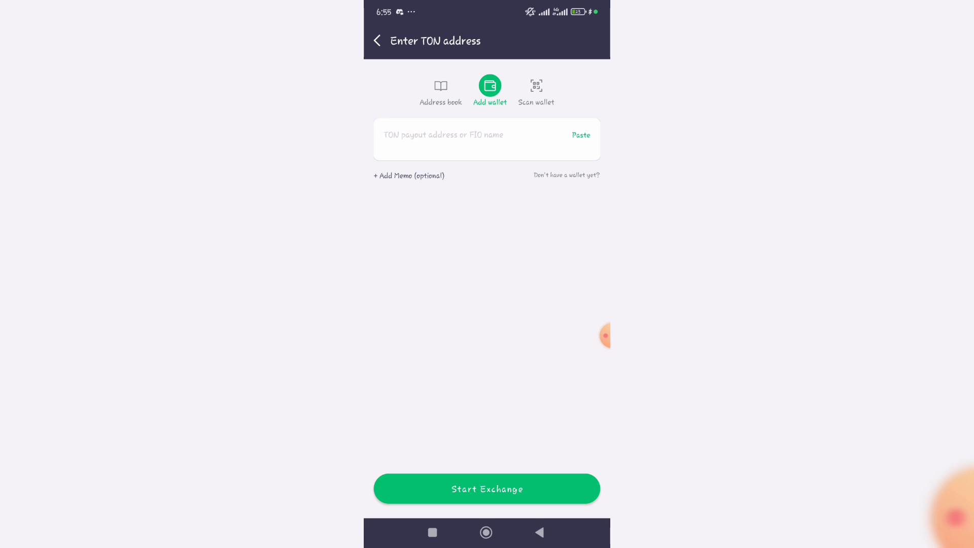
left_click(465, 135)
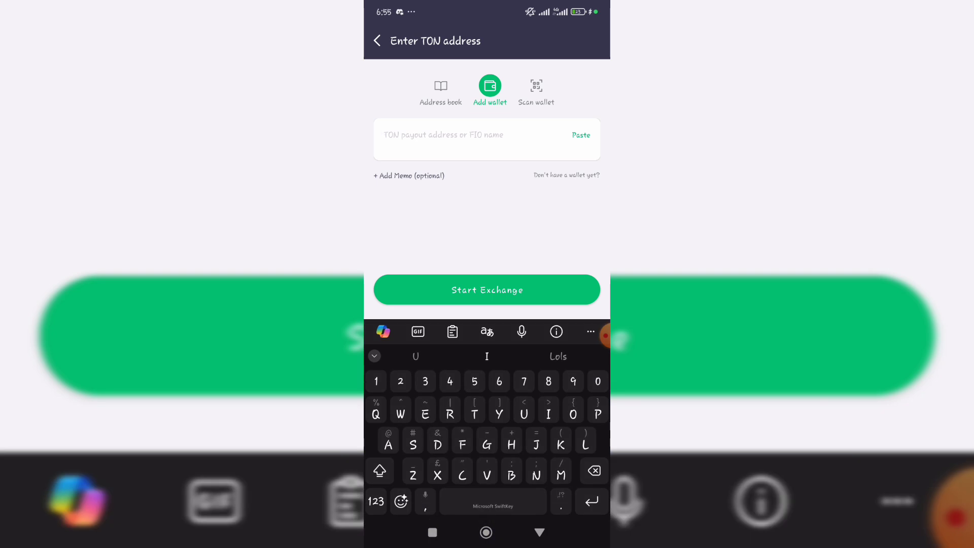
left_click(409, 177)
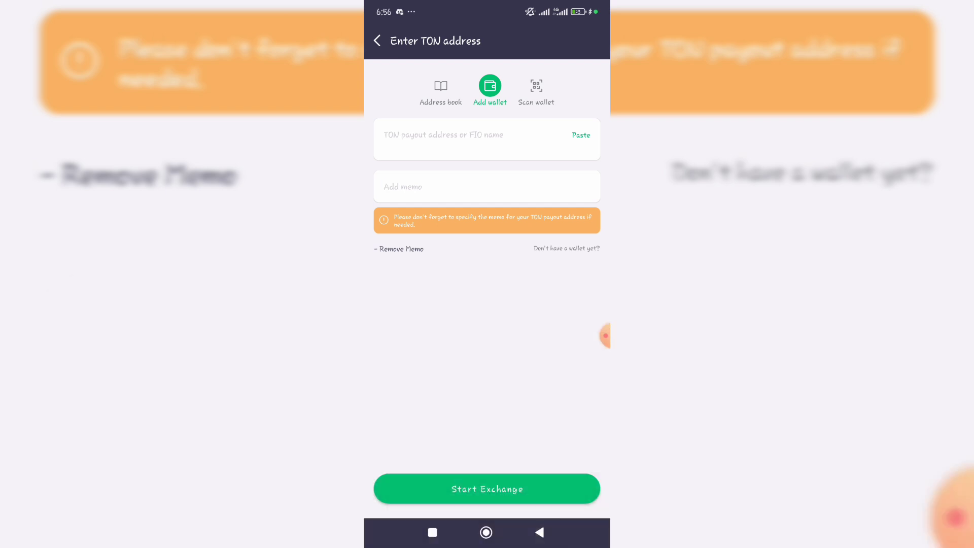
left_click(377, 41)
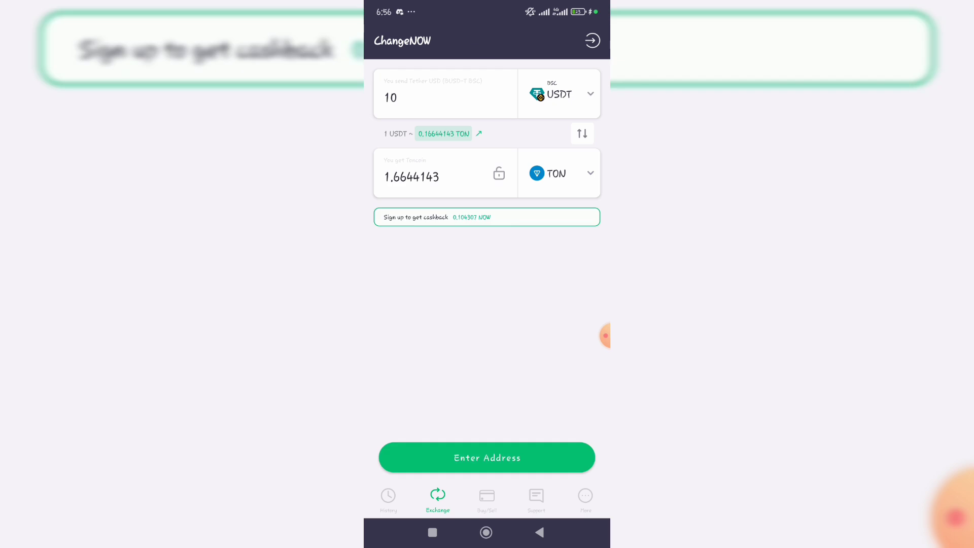
- View success details of the finished 9.01 USDT-to-ETH exchange, then go back to the history list
left_click(388, 497)
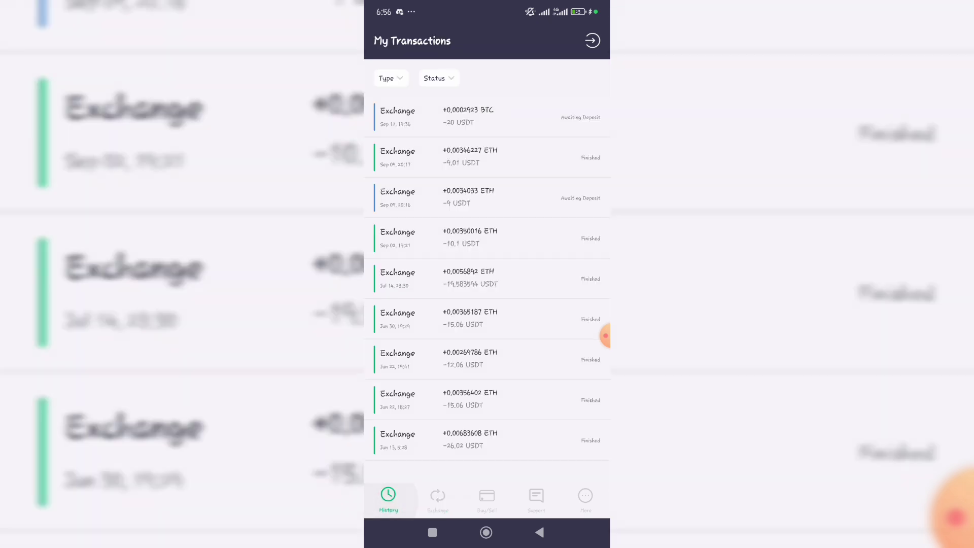
left_click(486, 156)
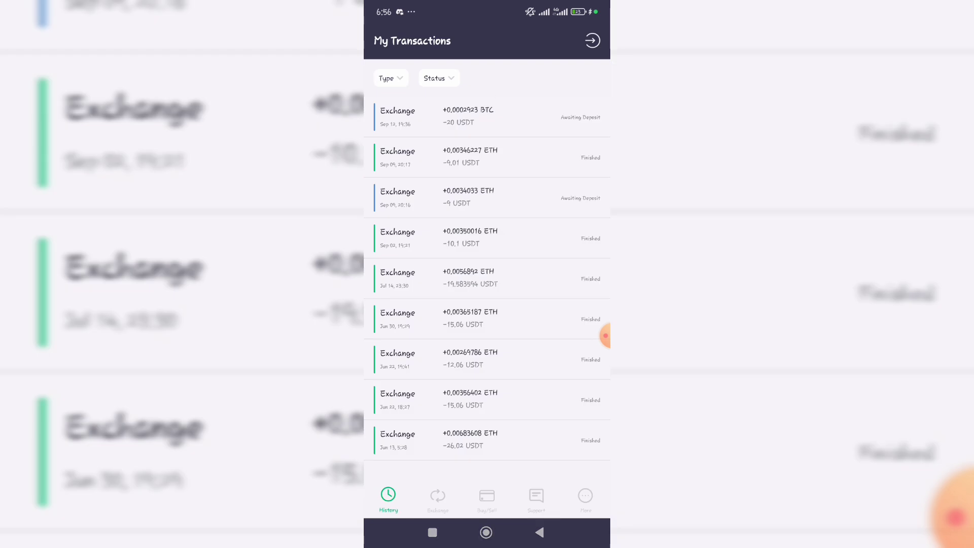
left_click(486, 359)
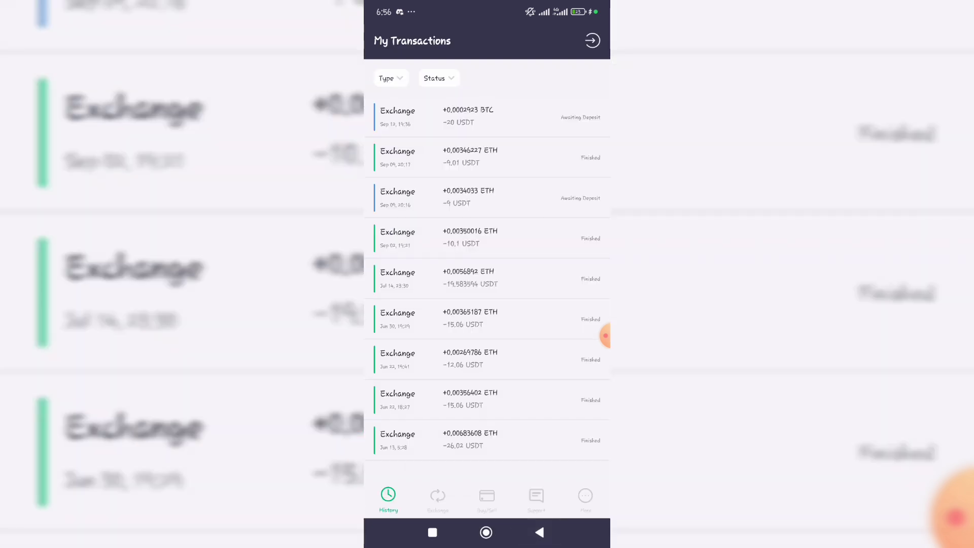
left_click(486, 156)
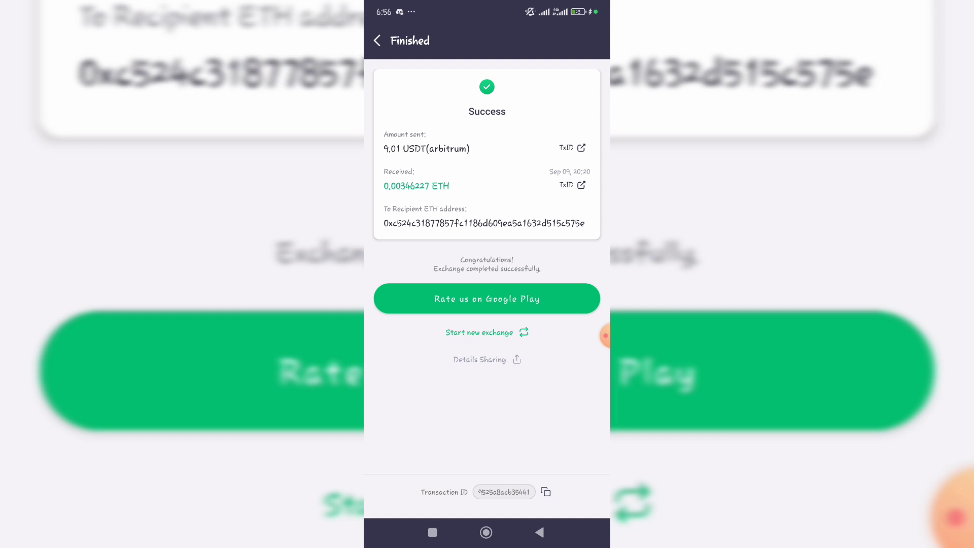
left_click(387, 497)
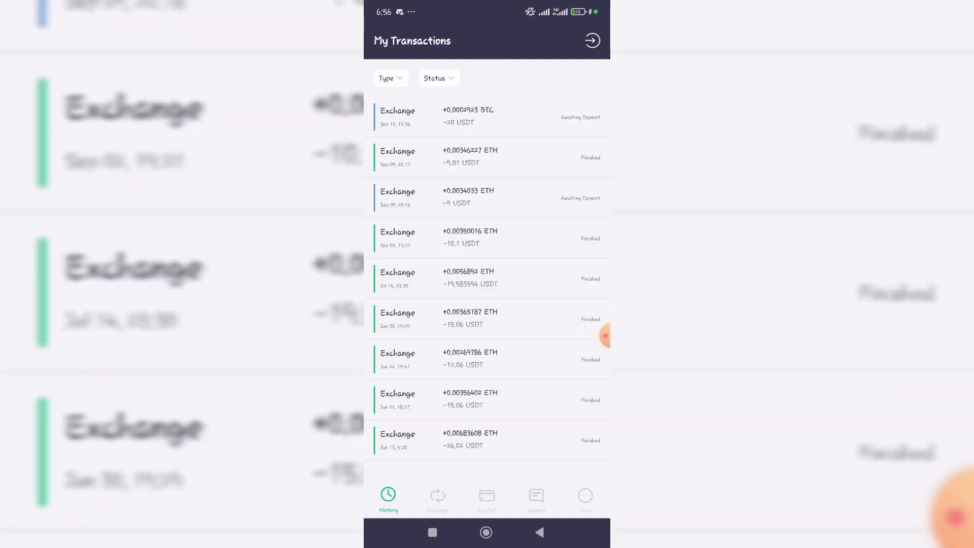
- Return to the exchange form quoting 10 USDT (BSC) to about 1.6644 TON
left_click(437, 497)
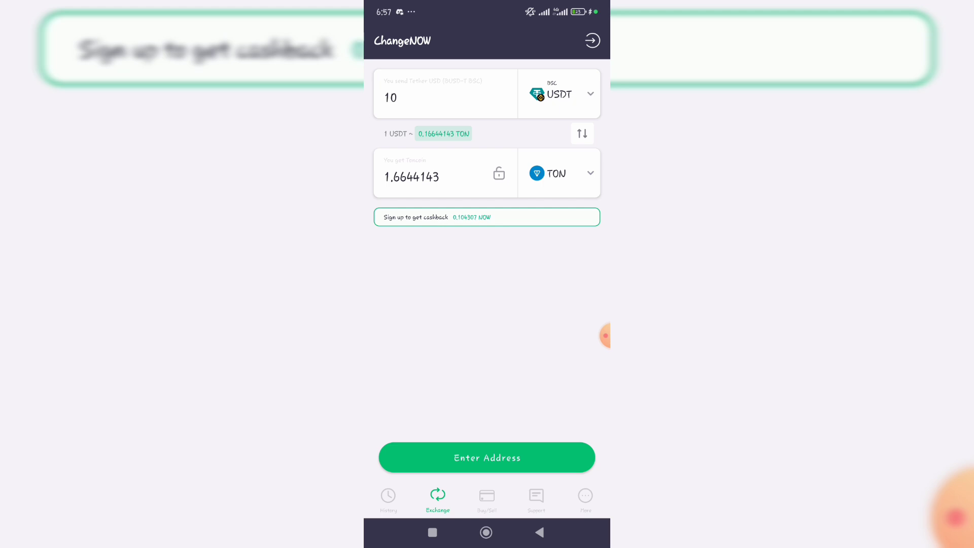
left_click(594, 335)
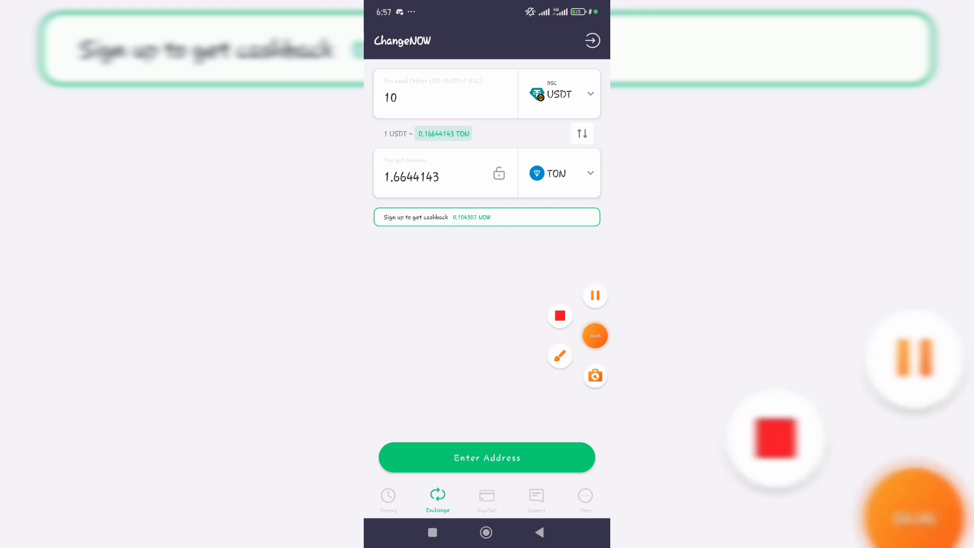